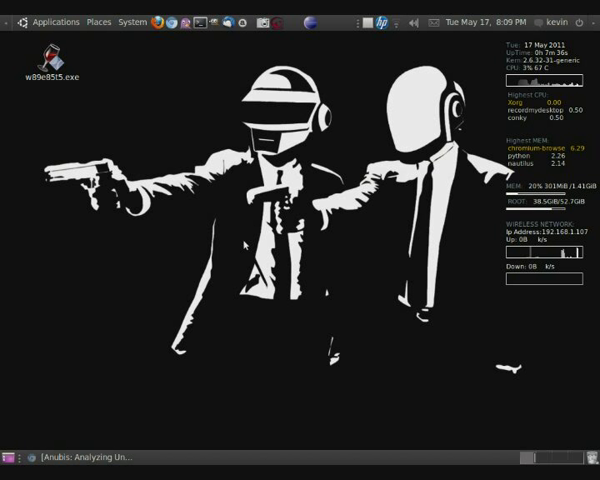
{"action": "mouse_move", "coordinate": [152, 272]}
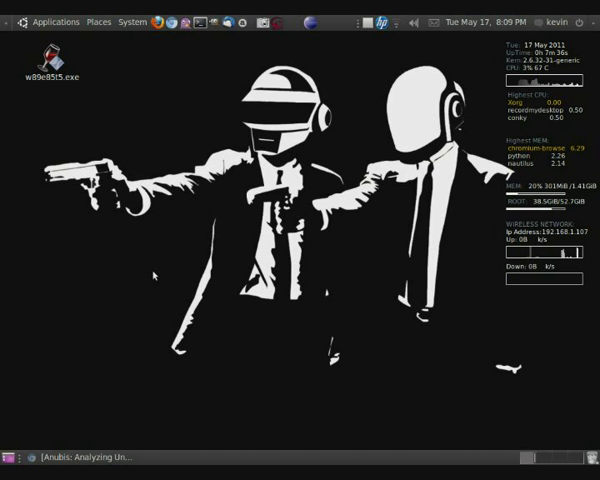
Restore the '[Anubis] Analyzing Un...' browser window from the taskbar
{"action": "left_click", "coordinate": [90, 452]}
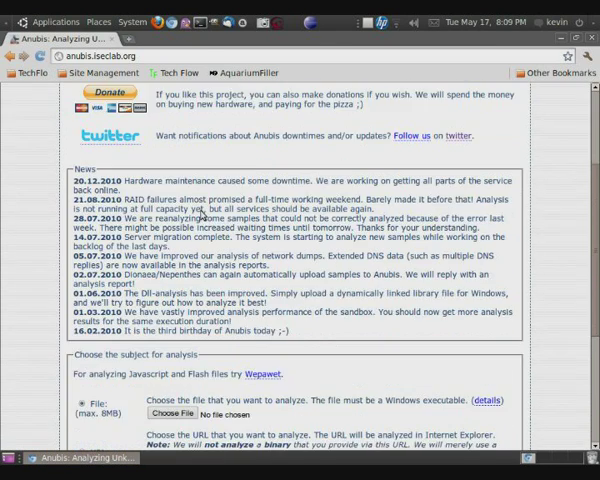
Upload the Desktop .exe, answer the captcha 'hrbz' and submit the sample for analysis
{"action": "scroll", "scroll_direction": "down", "scroll_amount": 3}
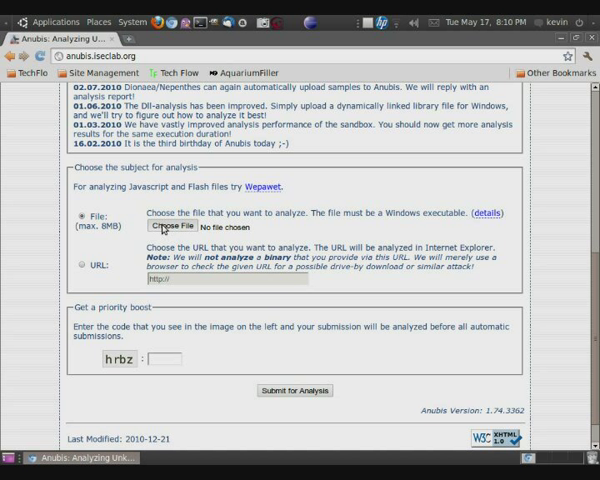
{"action": "left_click", "coordinate": [172, 228]}
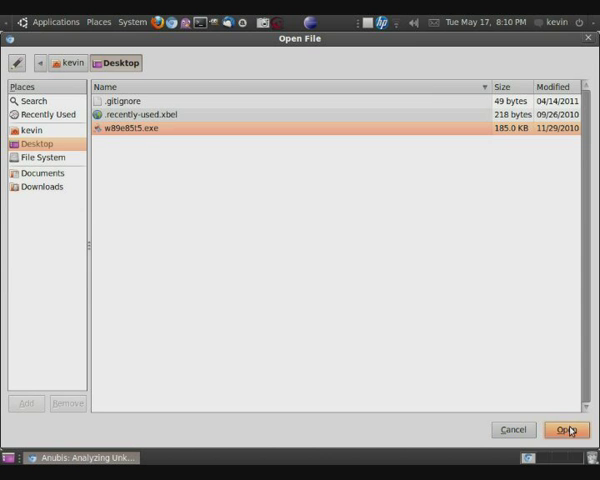
{"action": "left_click", "coordinate": [568, 428]}
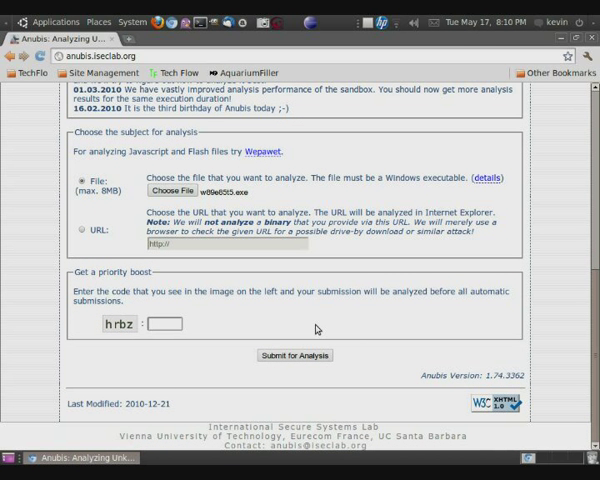
{"action": "type", "text": "hrbz"}
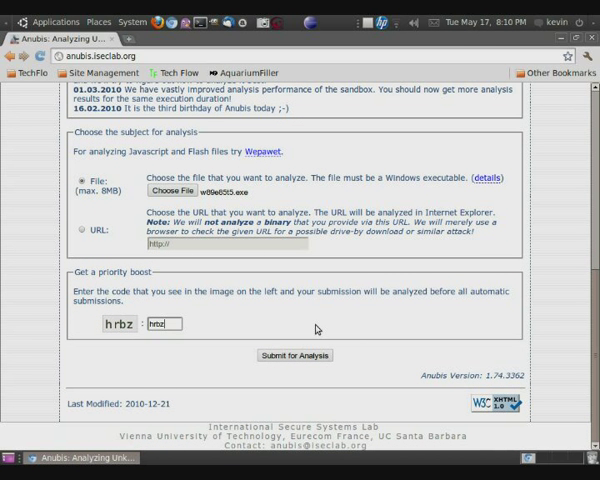
{"action": "left_click", "coordinate": [294, 356]}
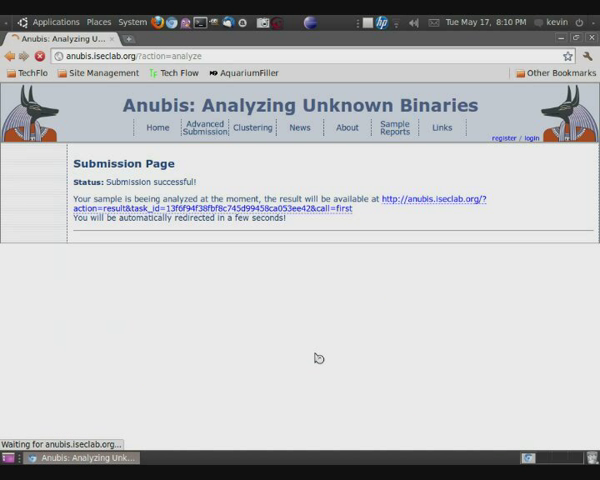
{"action": "mouse_move", "coordinate": [308, 212]}
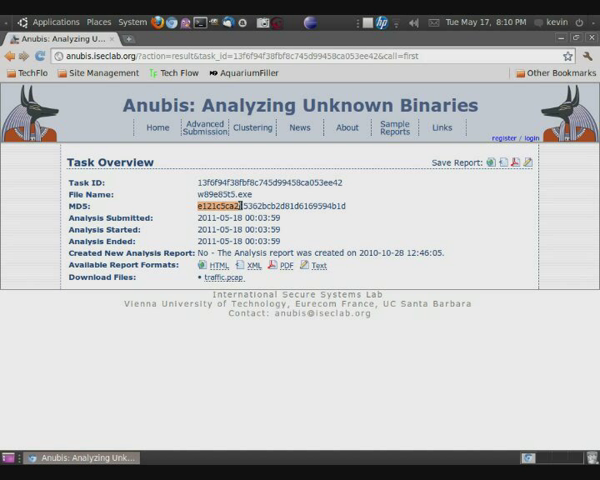
Open the HTML report from the Task Overview's Available Report Formats
{"action": "left_click", "coordinate": [188, 218]}
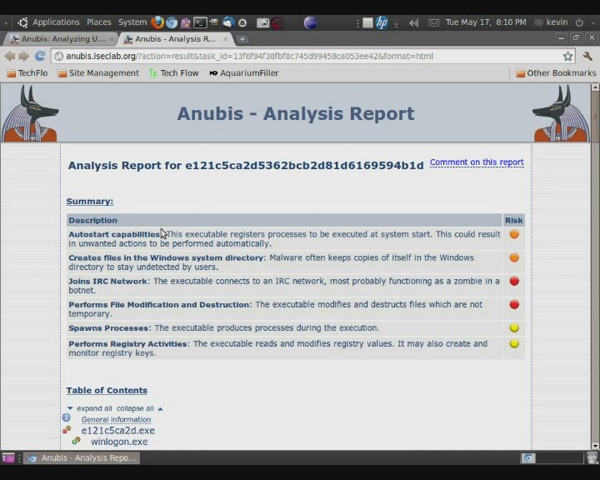
{"action": "scroll", "scroll_direction": "down", "scroll_amount": 3}
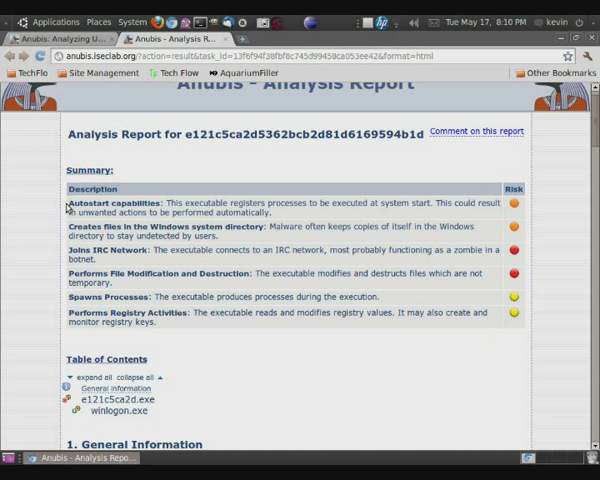
{"action": "mouse_move", "coordinate": [298, 216]}
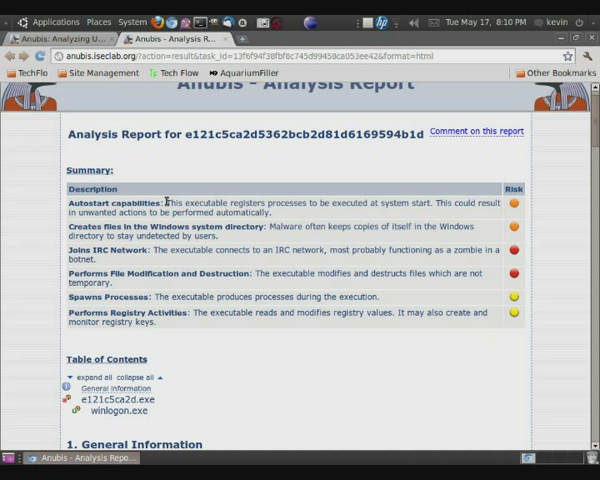
{"action": "mouse_move", "coordinate": [280, 216]}
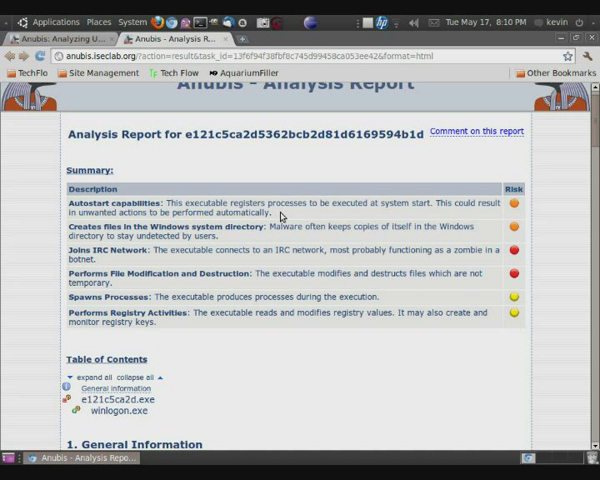
{"action": "mouse_move", "coordinate": [280, 218]}
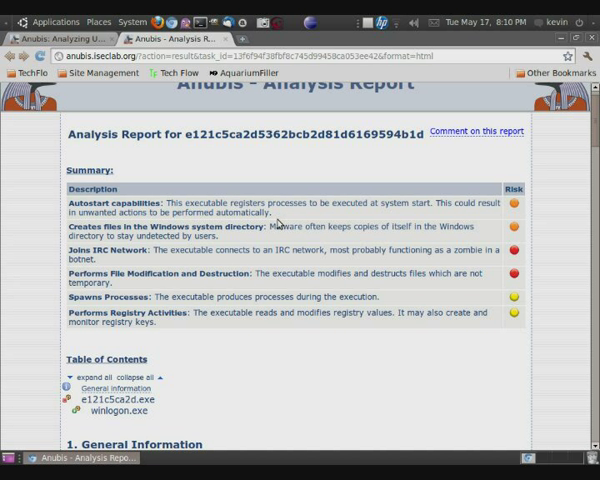
{"action": "mouse_move", "coordinate": [248, 240]}
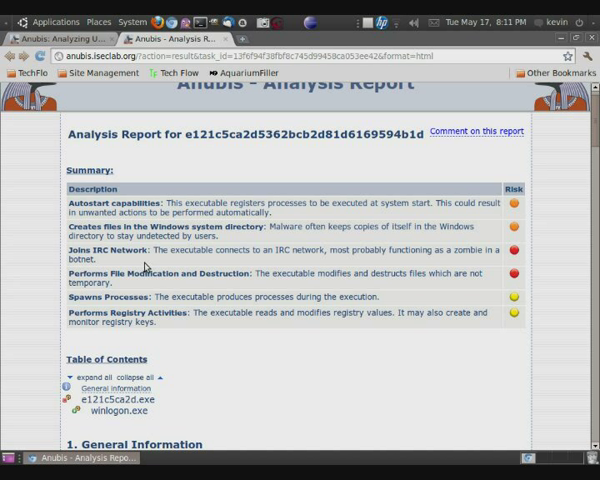
{"action": "mouse_move", "coordinate": [52, 280]}
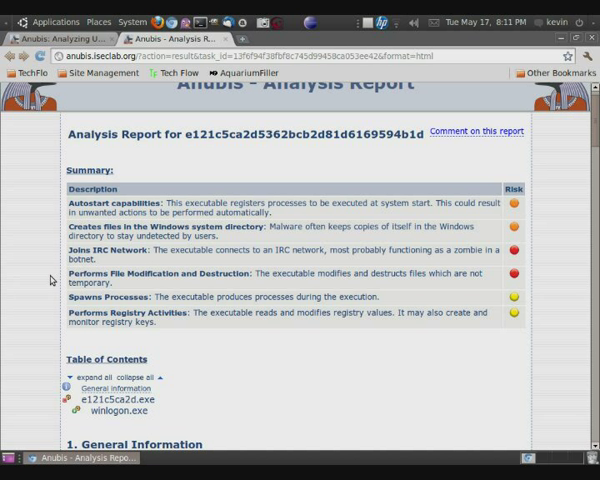
{"action": "mouse_move", "coordinate": [64, 270]}
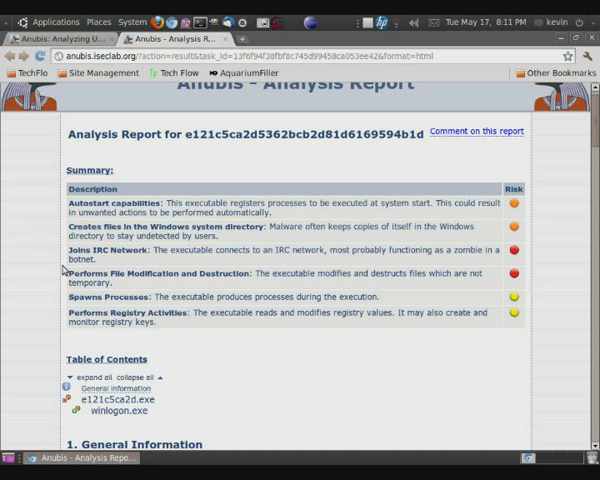
{"action": "mouse_move", "coordinate": [500, 284]}
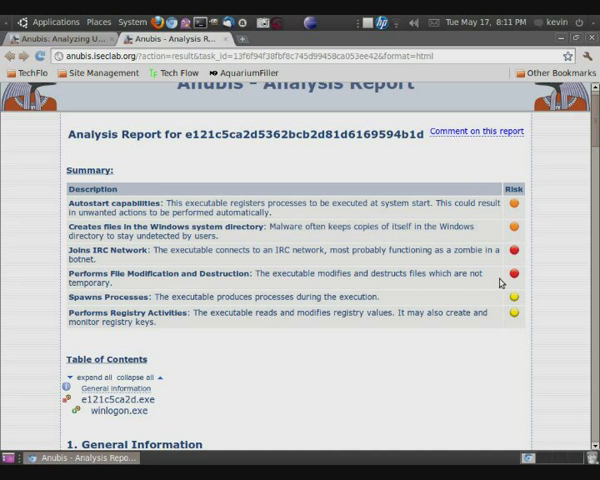
{"action": "scroll", "scroll_direction": "down", "scroll_amount": 3}
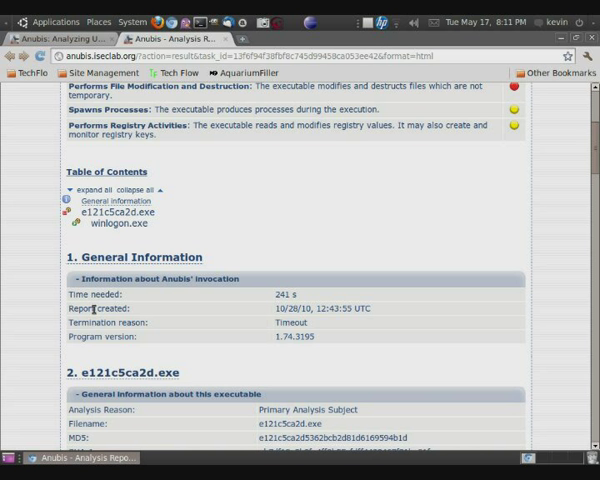
Review the virus scanner detection name and the monitored registry key in the report
{"action": "scroll", "scroll_direction": "down", "scroll_amount": 3}
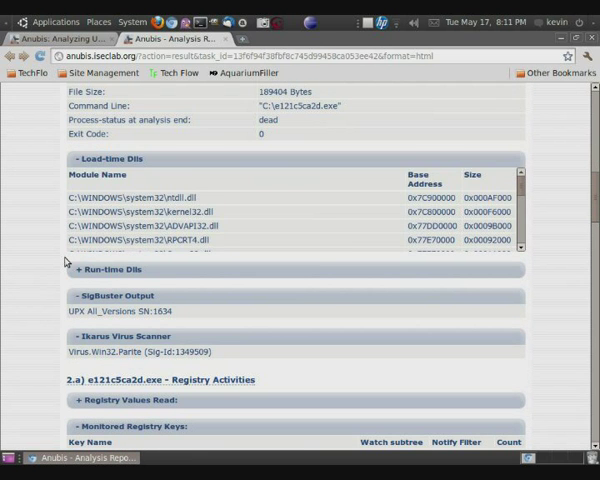
{"action": "scroll", "scroll_direction": "down", "scroll_amount": 3}
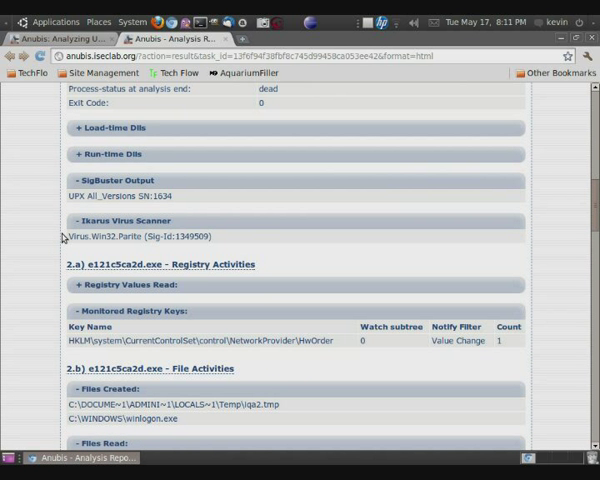
{"action": "double_click", "coordinate": [88, 236]}
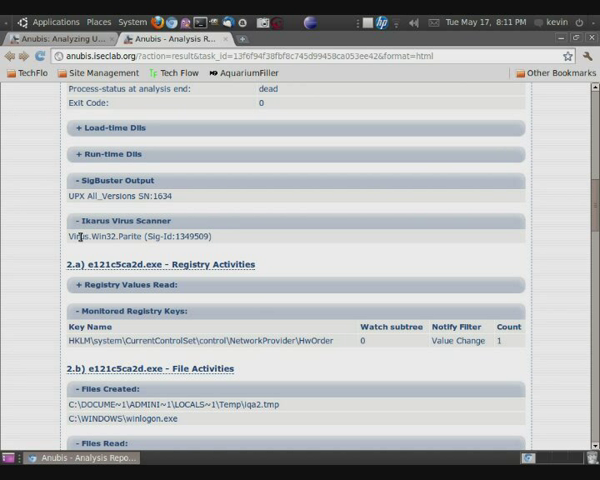
{"action": "mouse_move", "coordinate": [64, 244]}
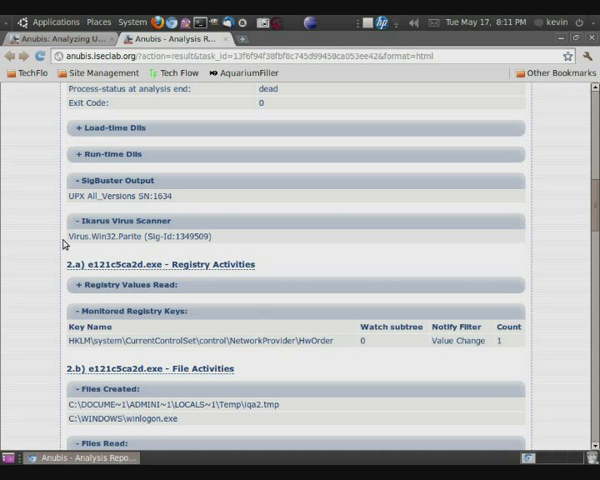
{"action": "scroll", "scroll_direction": "down", "scroll_amount": 3}
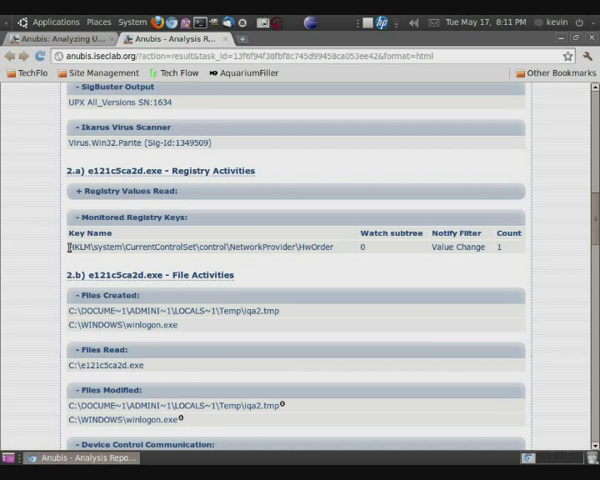
{"action": "double_click", "coordinate": [312, 246]}
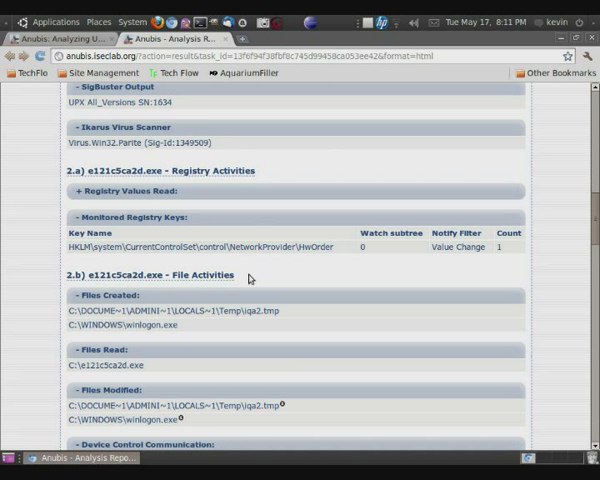
Move past the process and file activity down to winlogon.exe's Network Activity section
{"action": "scroll", "scroll_direction": "down", "scroll_amount": 3}
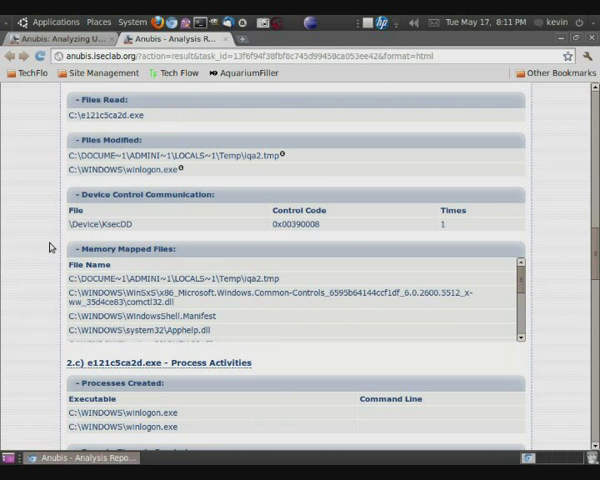
{"action": "scroll", "scroll_direction": "down", "scroll_amount": 3}
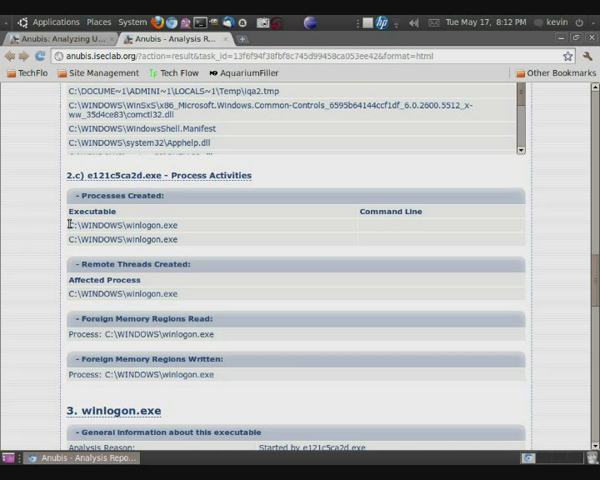
{"action": "scroll", "scroll_direction": "down", "scroll_amount": 3}
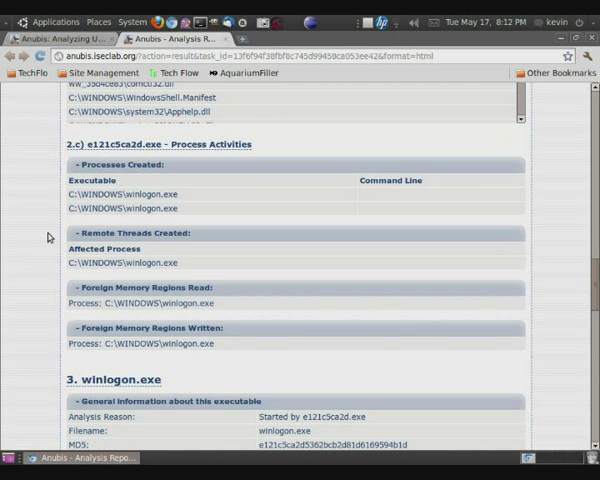
{"action": "scroll", "scroll_direction": "down", "scroll_amount": 3}
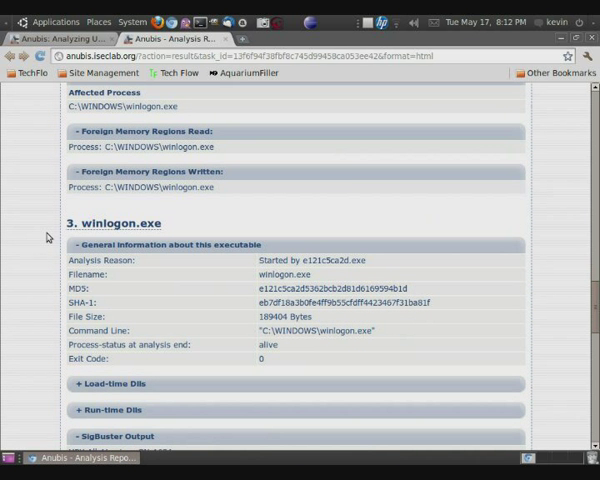
{"action": "scroll", "scroll_direction": "down", "scroll_amount": 3}
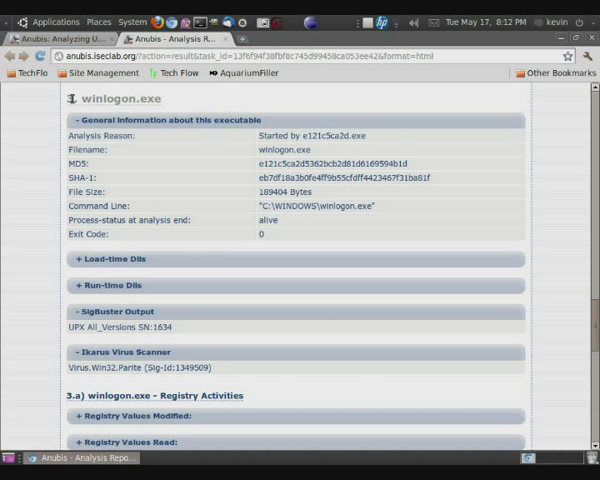
{"action": "scroll", "scroll_direction": "down", "scroll_amount": 3}
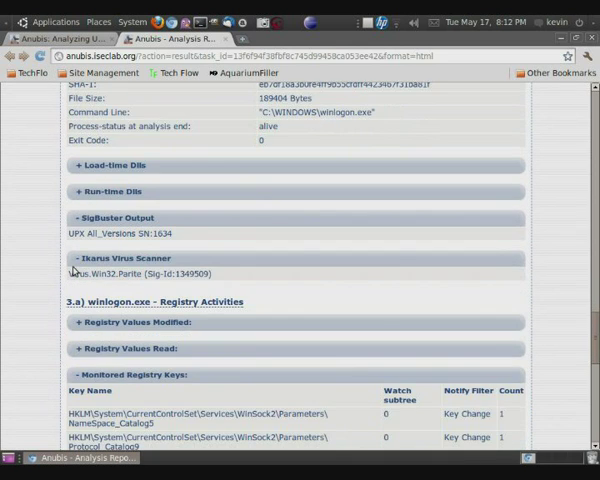
{"action": "scroll", "scroll_direction": "down", "scroll_amount": 3}
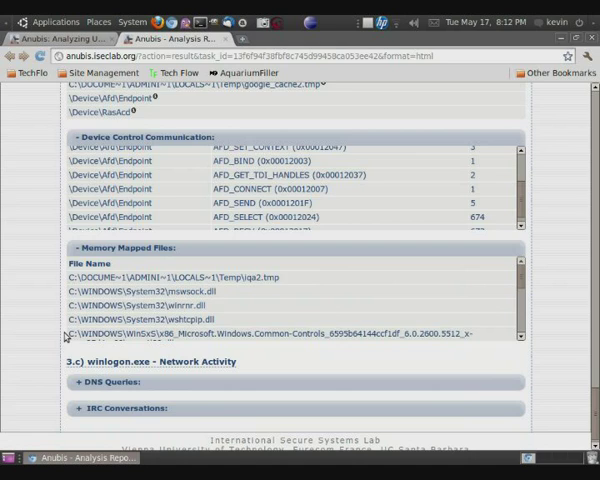
Expand DNS Queries and select the 23u.no-ip.info domain resolving to 173.224.219.11
{"action": "scroll", "scroll_direction": "down", "scroll_amount": 3}
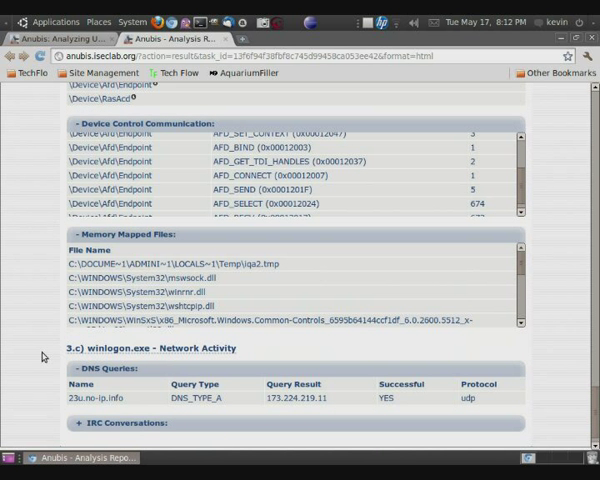
{"action": "scroll", "scroll_direction": "down", "scroll_amount": 3}
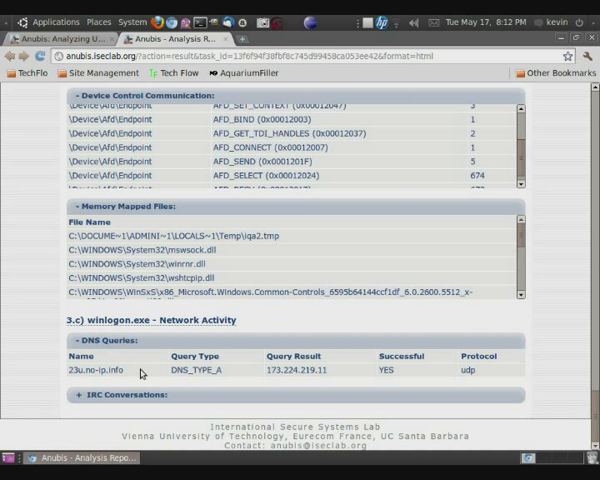
{"action": "double_click", "coordinate": [298, 372]}
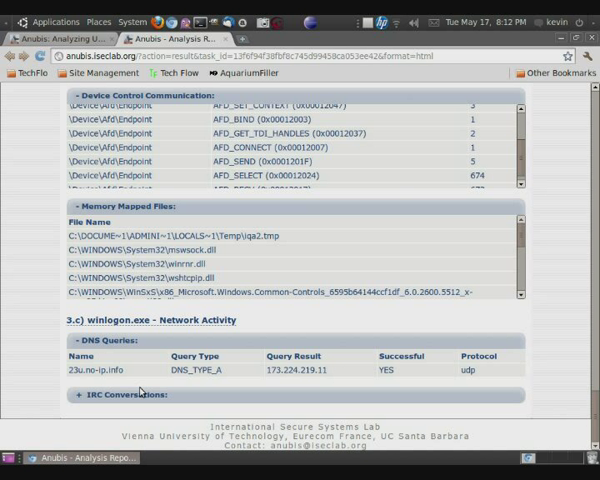
{"action": "double_click", "coordinate": [94, 368]}
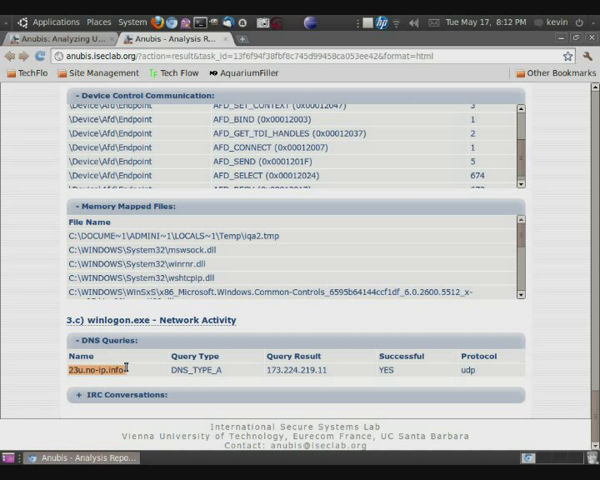
{"action": "double_click", "coordinate": [96, 368]}
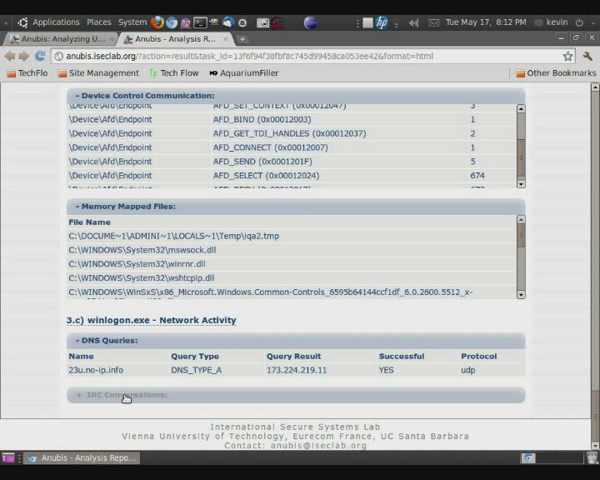
Expand IRC Conversations and select the details, including the google_cache2.tmp server password
{"action": "left_click", "coordinate": [120, 394]}
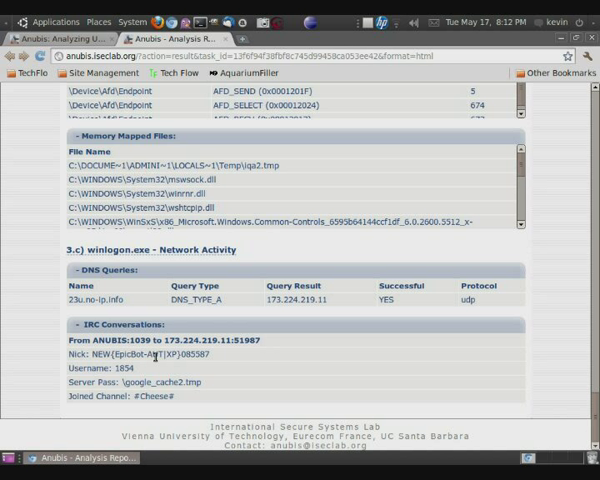
{"action": "double_click", "coordinate": [130, 368]}
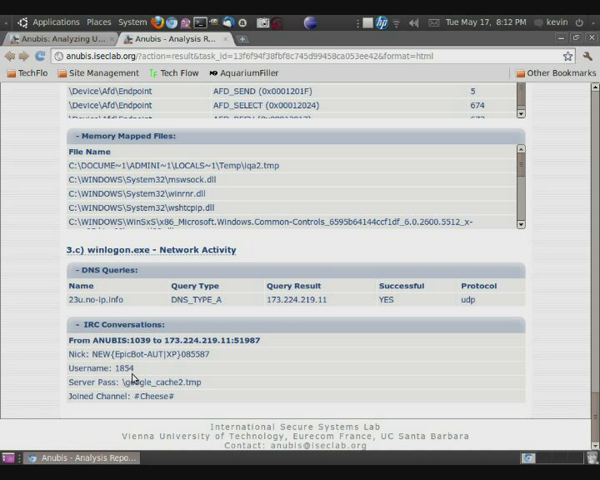
{"action": "double_click", "coordinate": [152, 396]}
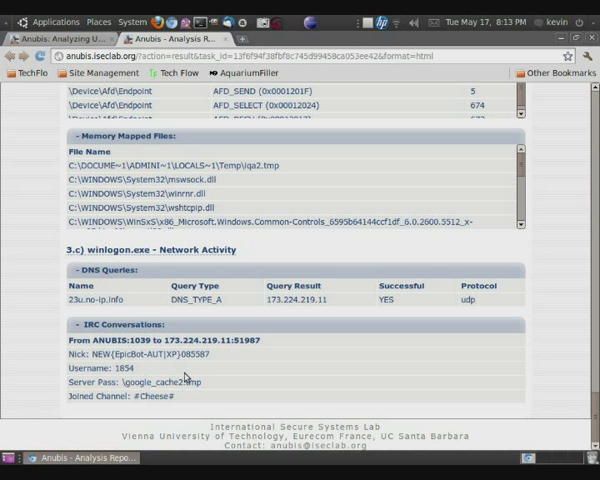
{"action": "mouse_move", "coordinate": [252, 394]}
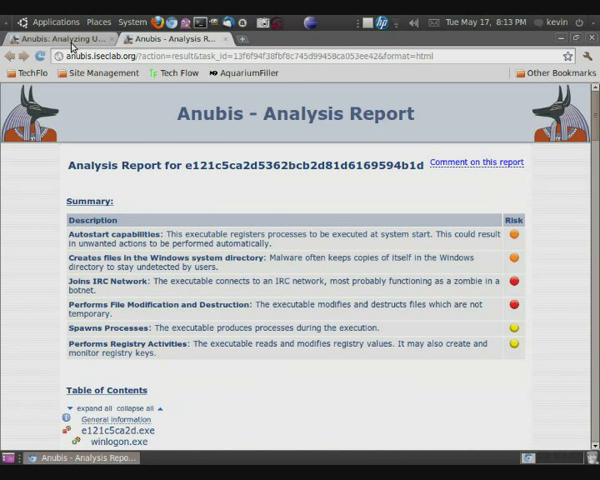
Minimize the browser and check that Downloads contains traffic.pcap, then close the folder
{"action": "left_click", "coordinate": [70, 38]}
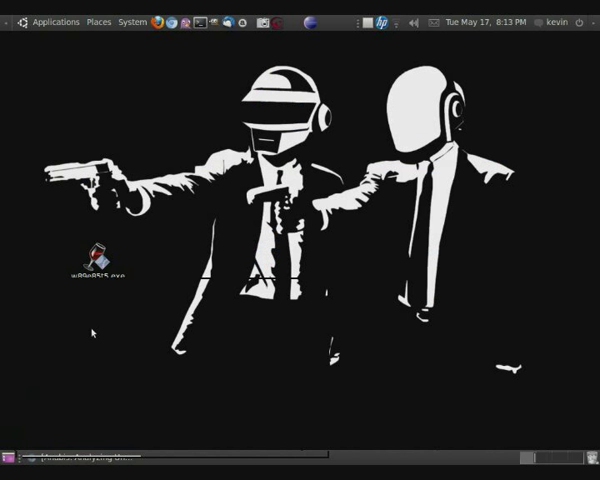
{"action": "left_click", "coordinate": [96, 22]}
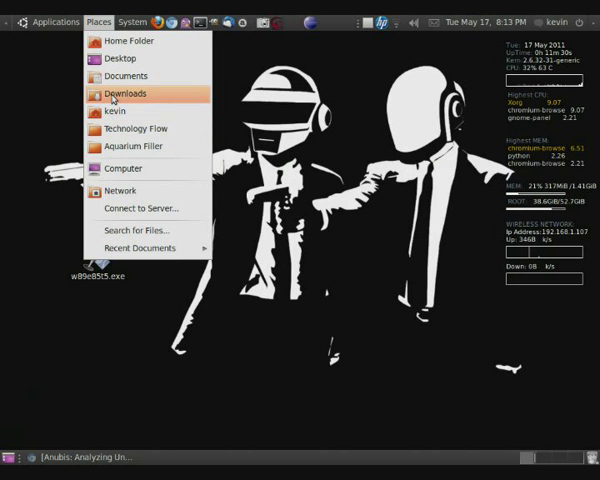
{"action": "left_click", "coordinate": [124, 92]}
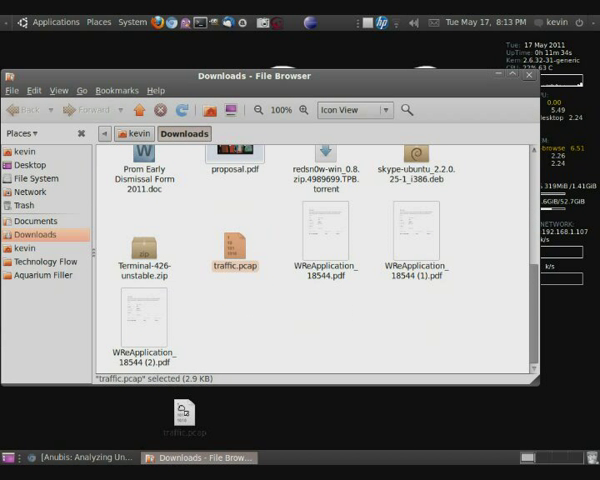
{"action": "left_click", "coordinate": [528, 76]}
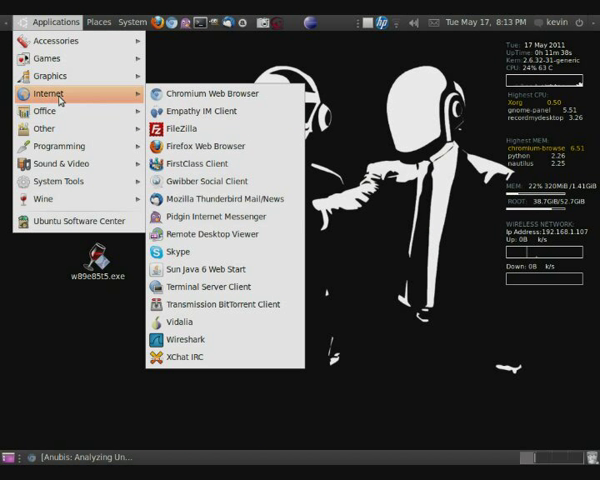
Launch Wireshark with traffic.pcap and scroll through the DNS and TCP packets with 173.224.219.11
{"action": "left_click", "coordinate": [54, 20]}
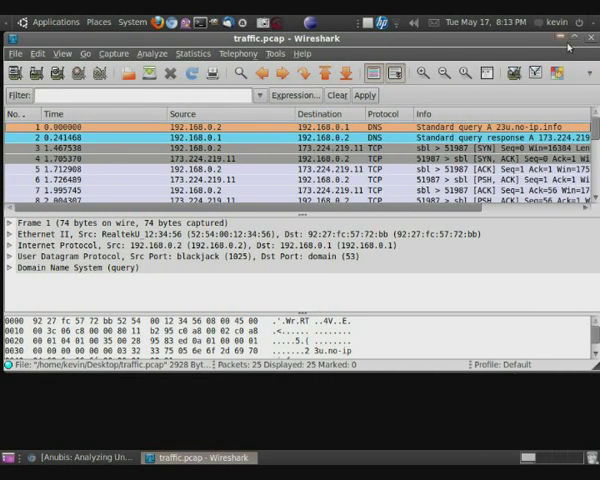
{"action": "scroll", "scroll_direction": "down", "scroll_amount": 3}
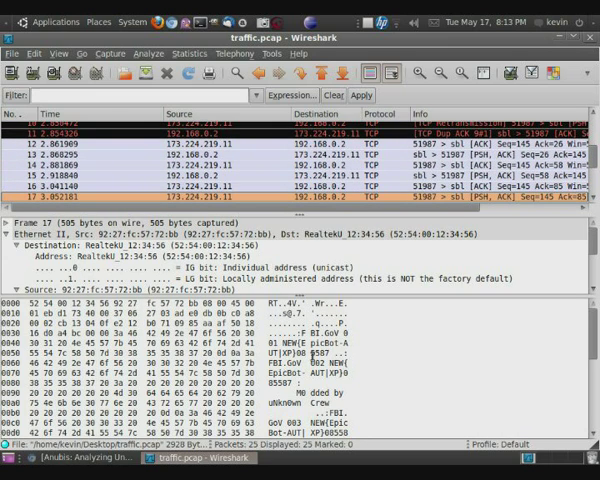
{"action": "scroll", "scroll_direction": "down", "scroll_amount": 3}
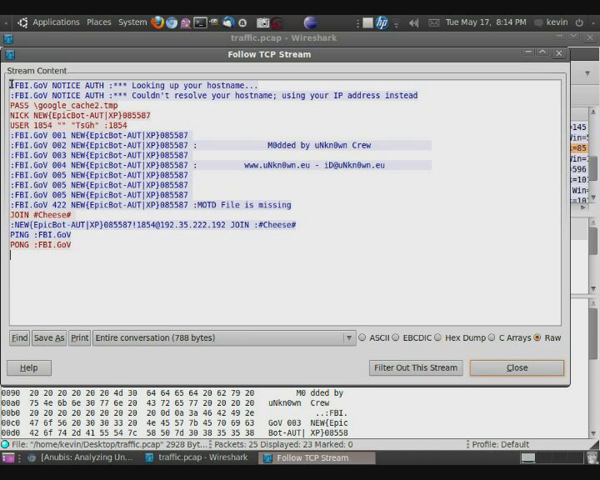
Select the IRC session lines and the #Choco# channel name in the followed TCP stream
{"action": "left_click_drag", "start_coordinate": [10, 84], "coordinate": [424, 96]}
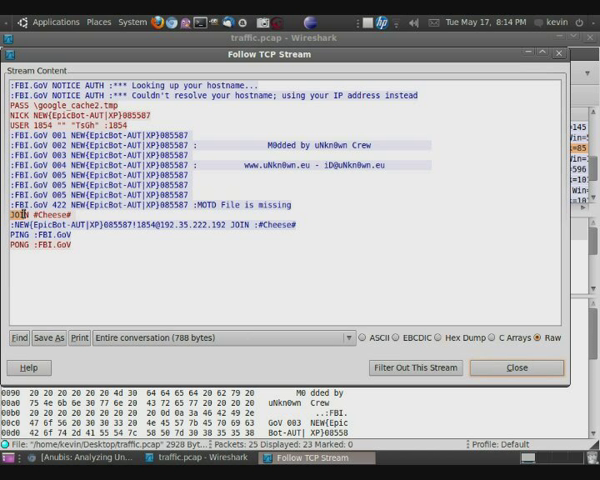
{"action": "double_click", "coordinate": [40, 212]}
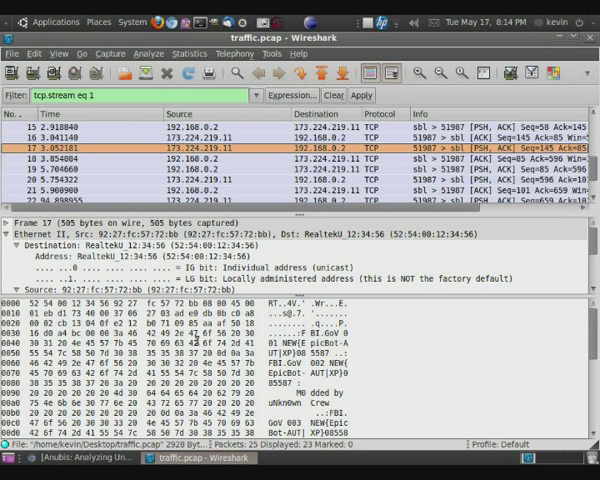
{"action": "mouse_move", "coordinate": [192, 342]}
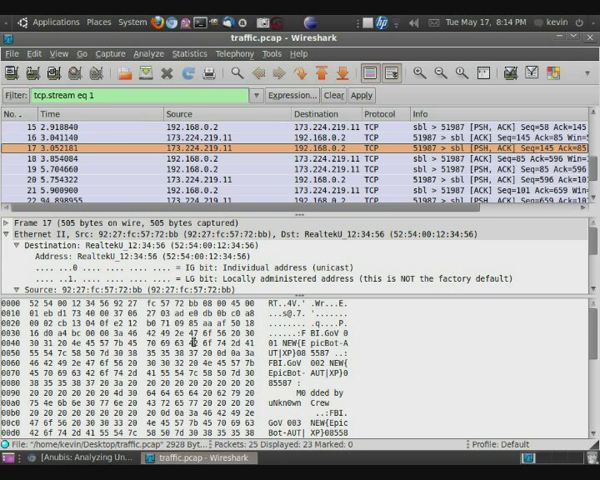